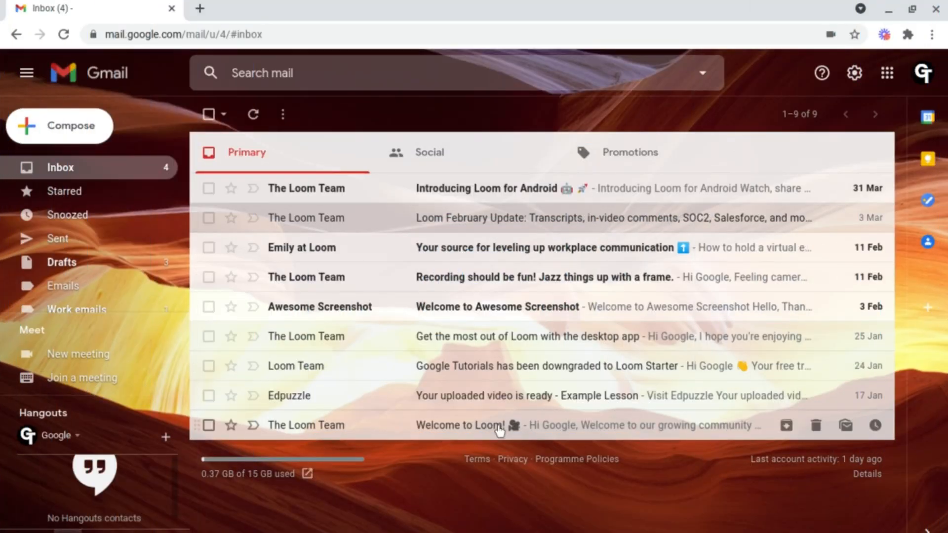
mouse_move(538, 202)
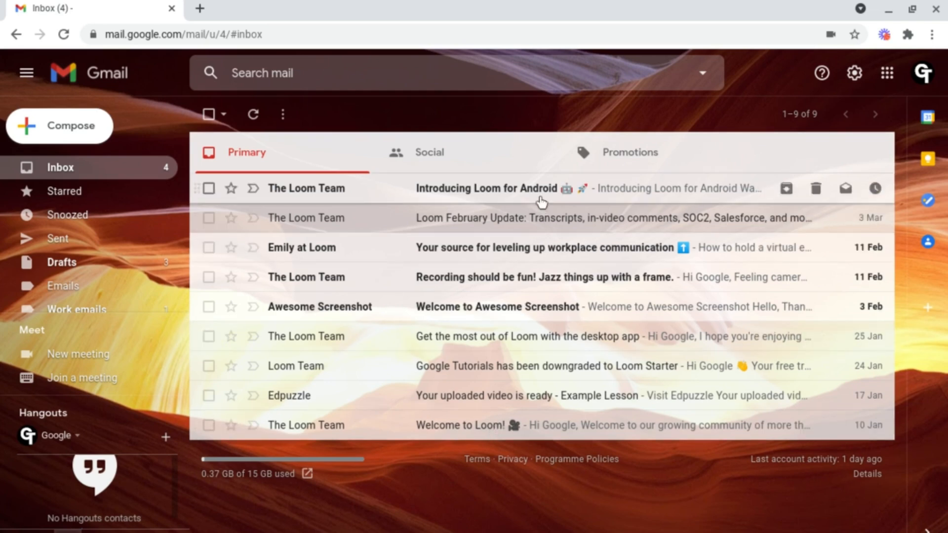
Mark the 'Introducing Loom for Android' email as read from its row icon.
left_click(485, 188)
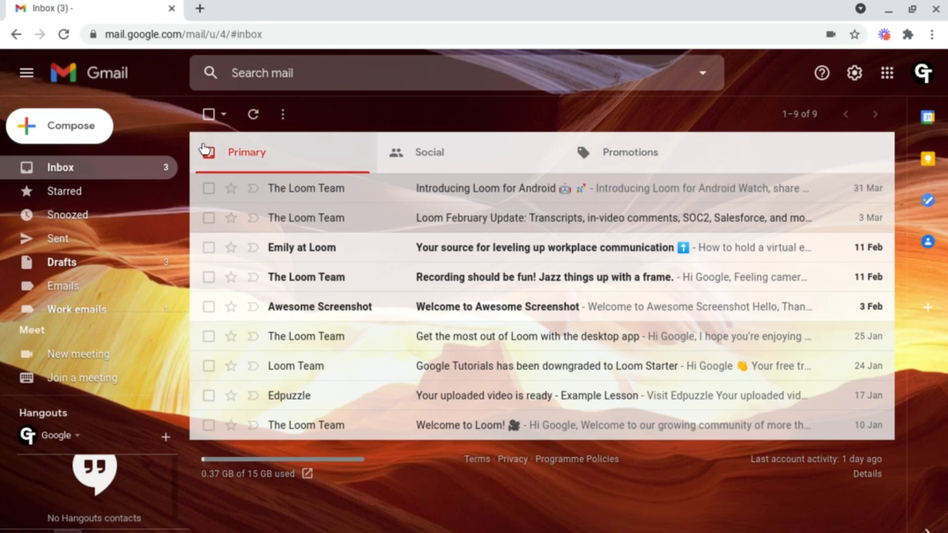
mouse_move(208, 247)
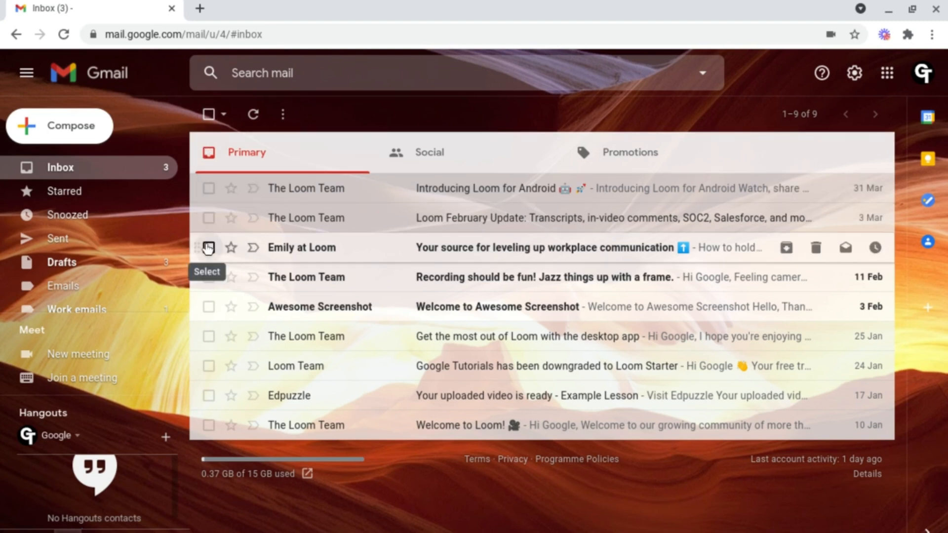
Select the workplace communication, Jazz things up and Awesome Screenshot emails and mark them read.
left_click(208, 247)
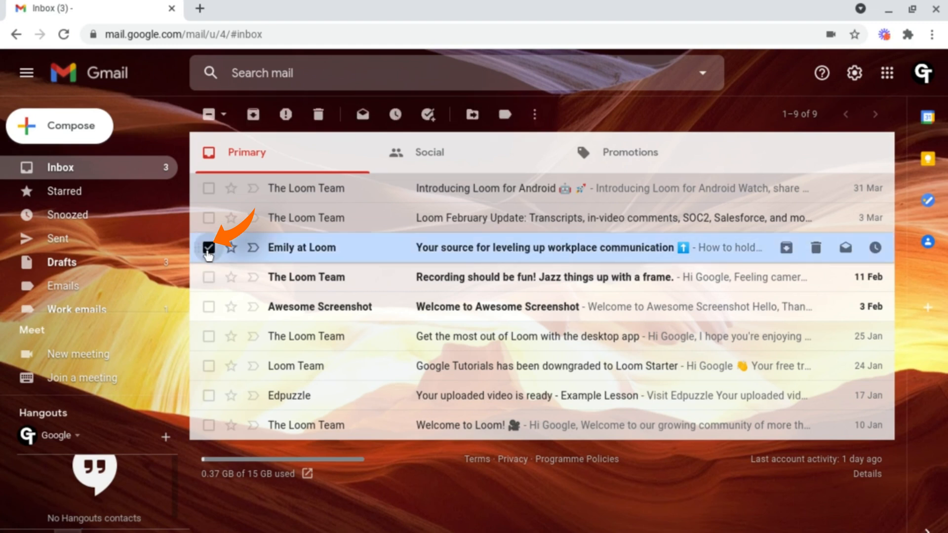
left_click(208, 247)
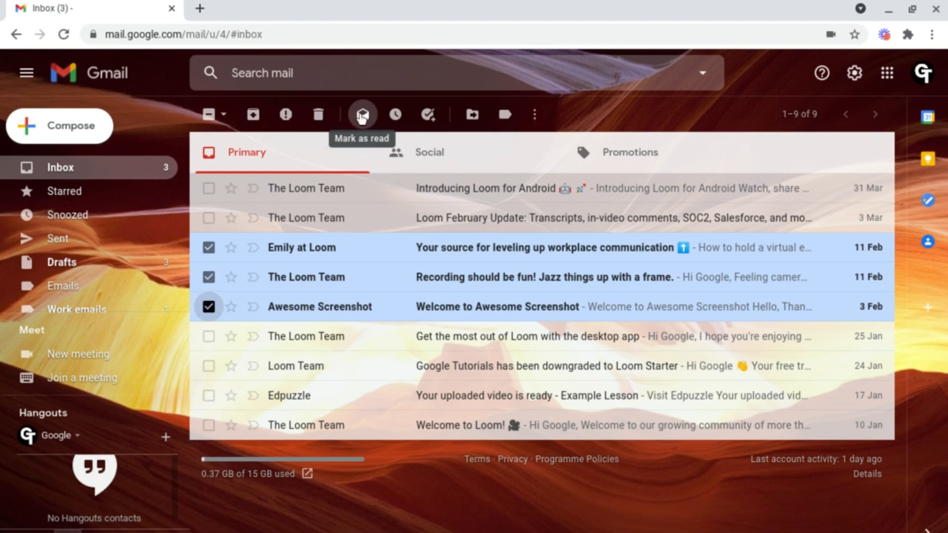
left_click(362, 115)
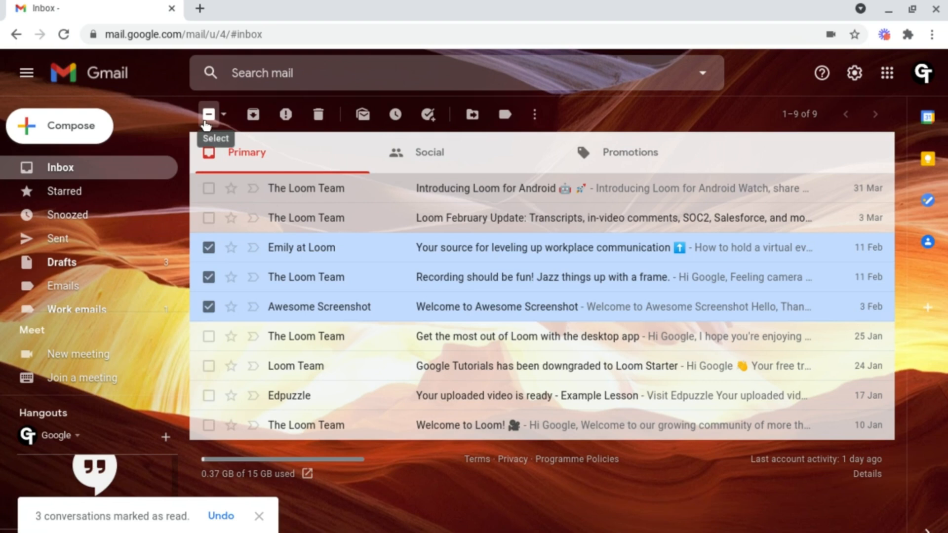
Mark the Loom February Update and workplace communication emails unread, then clear the selection.
left_click(209, 115)
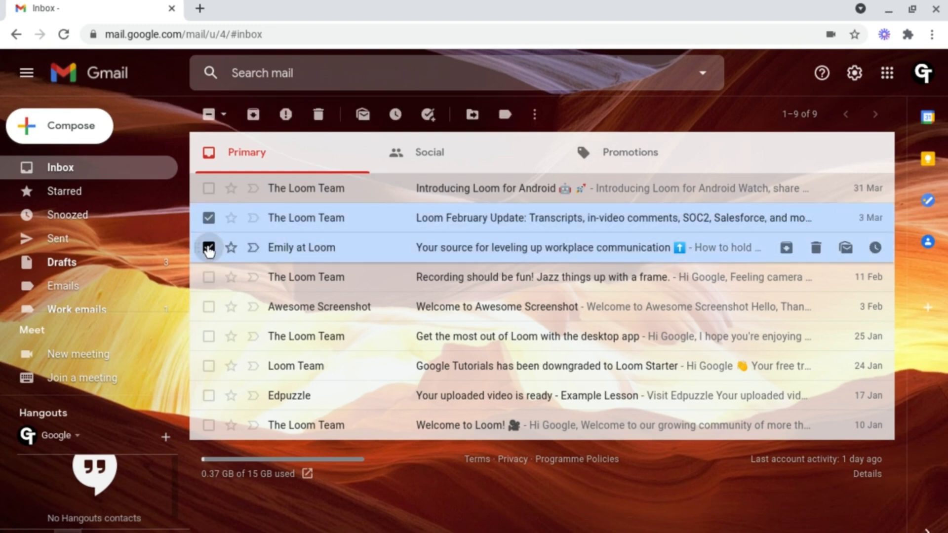
left_click(209, 246)
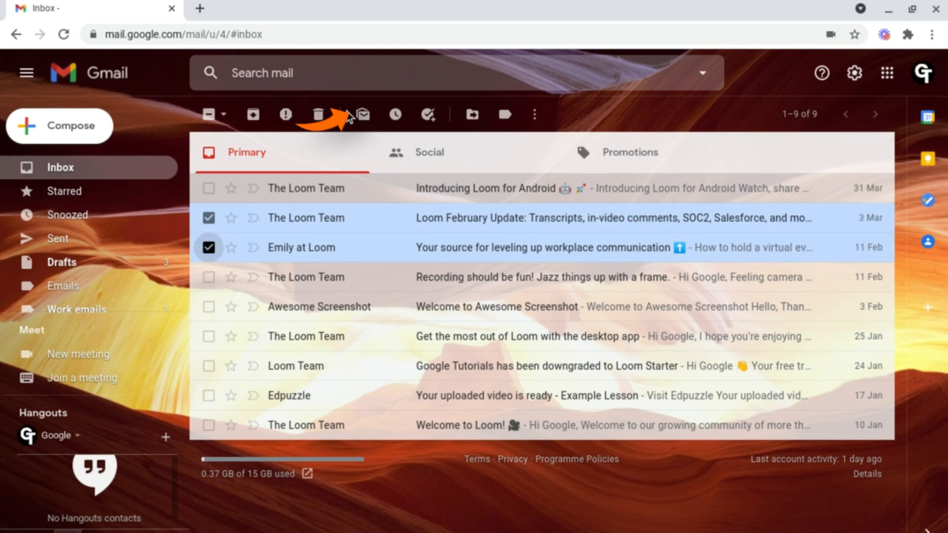
mouse_move(362, 114)
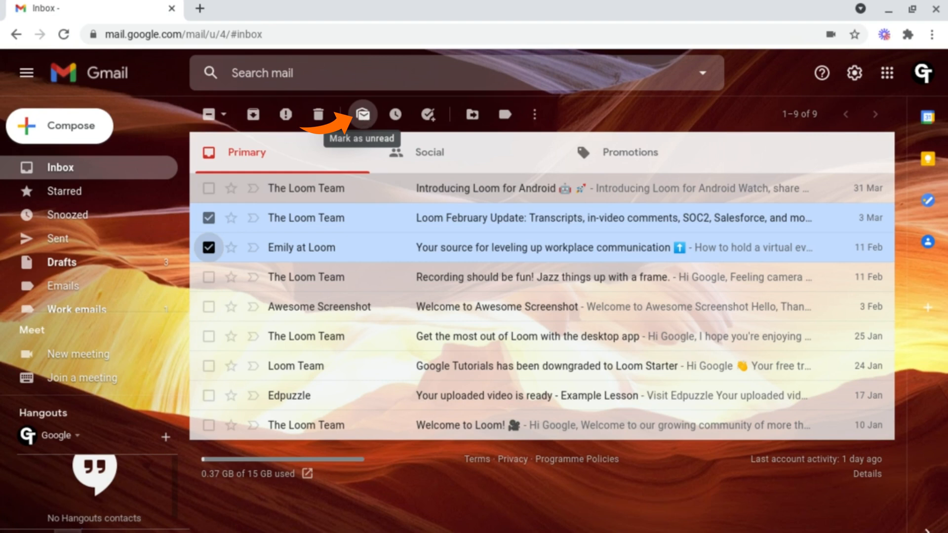
left_click(361, 115)
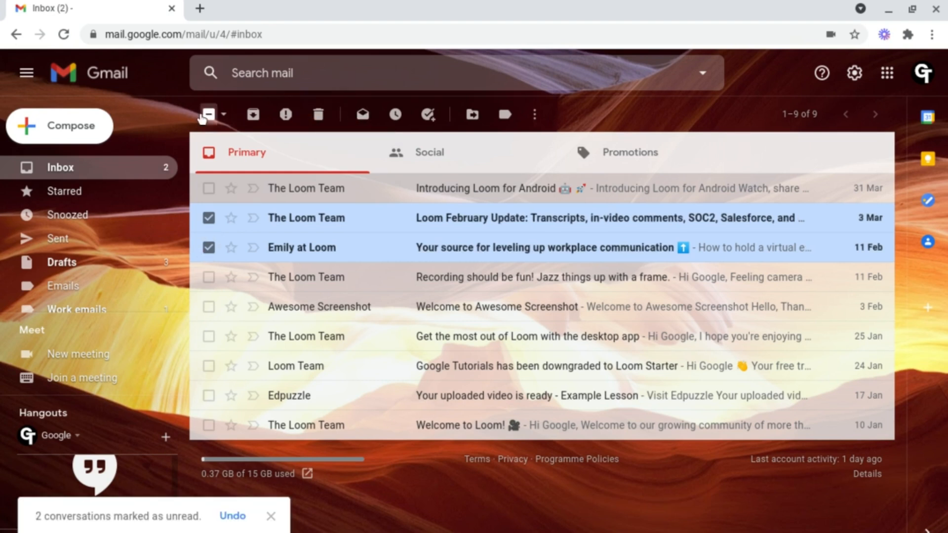
left_click(208, 114)
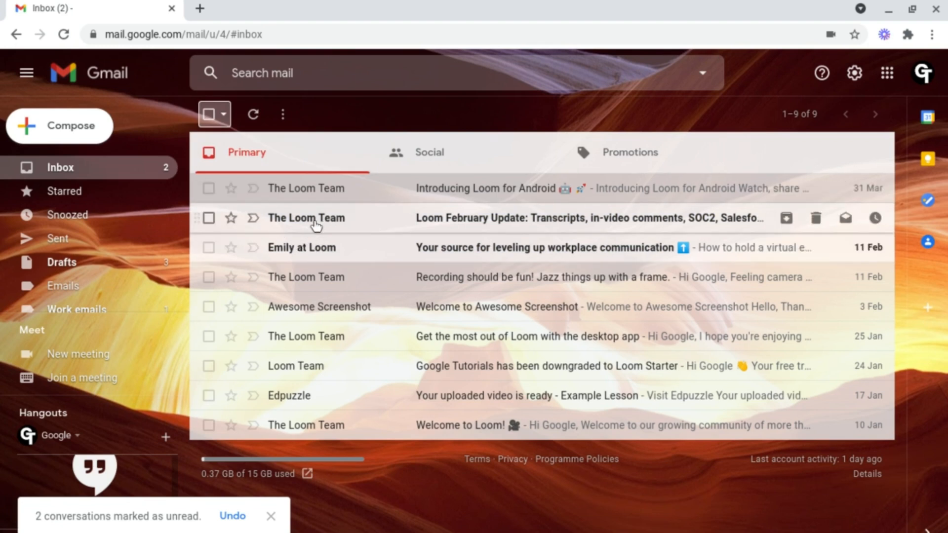